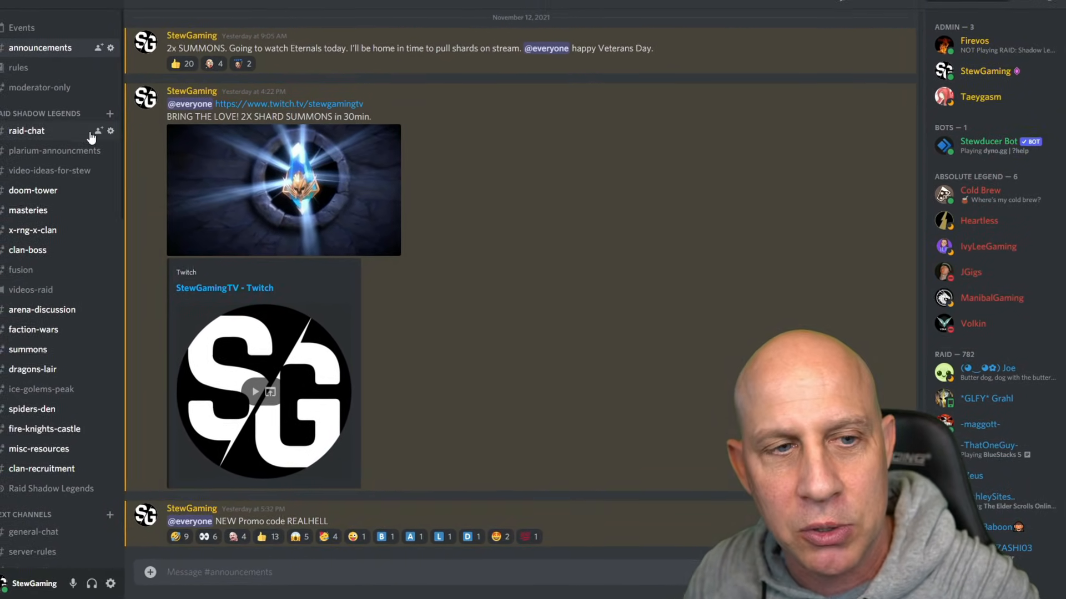
Show the latest Raid Digest post in #plarium-announcements, down to the Guardian Ring notes
{"action": "left_click", "coordinate": [55, 159]}
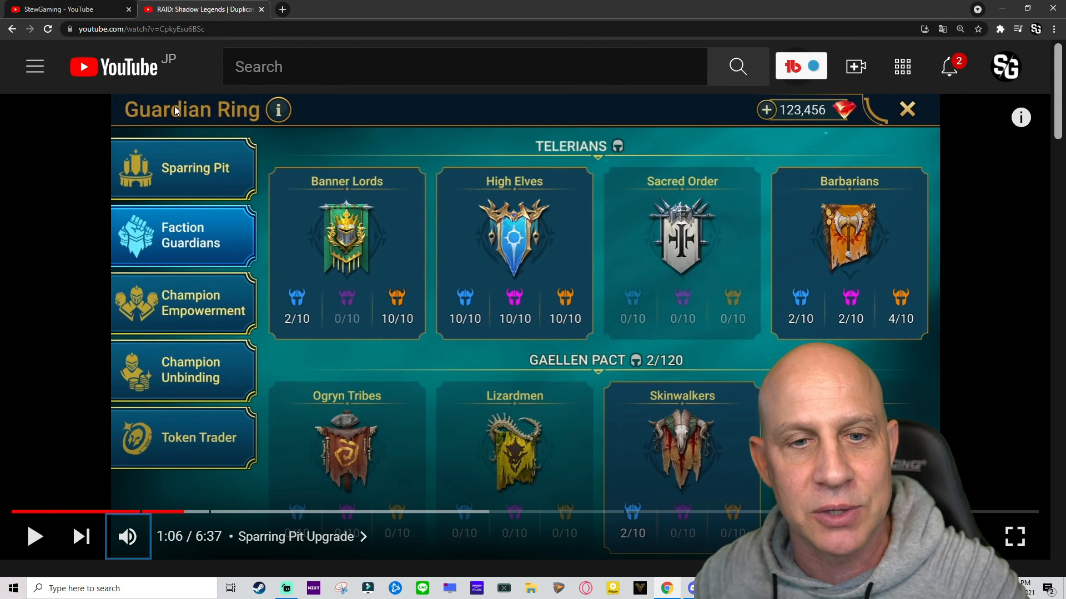
{"action": "mouse_move", "coordinate": [326, 285]}
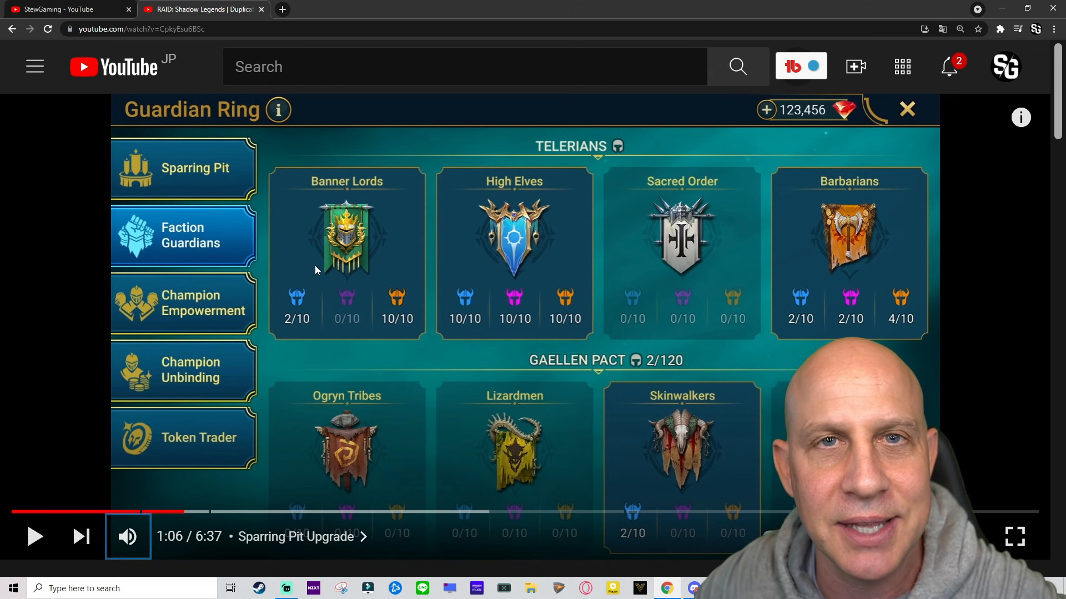
{"action": "mouse_move", "coordinate": [206, 230]}
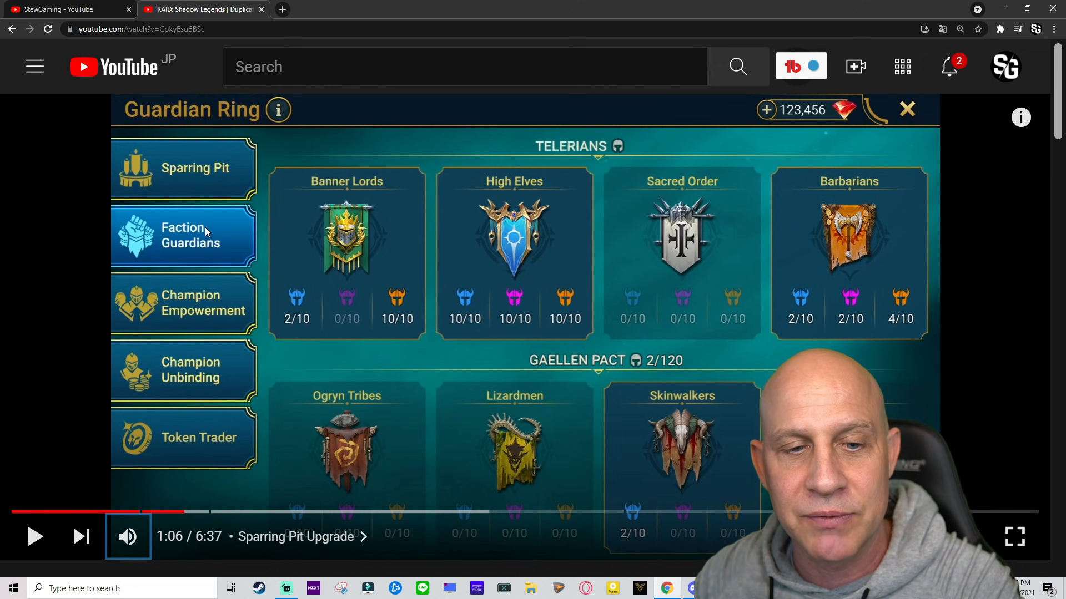
{"action": "mouse_move", "coordinate": [202, 278]}
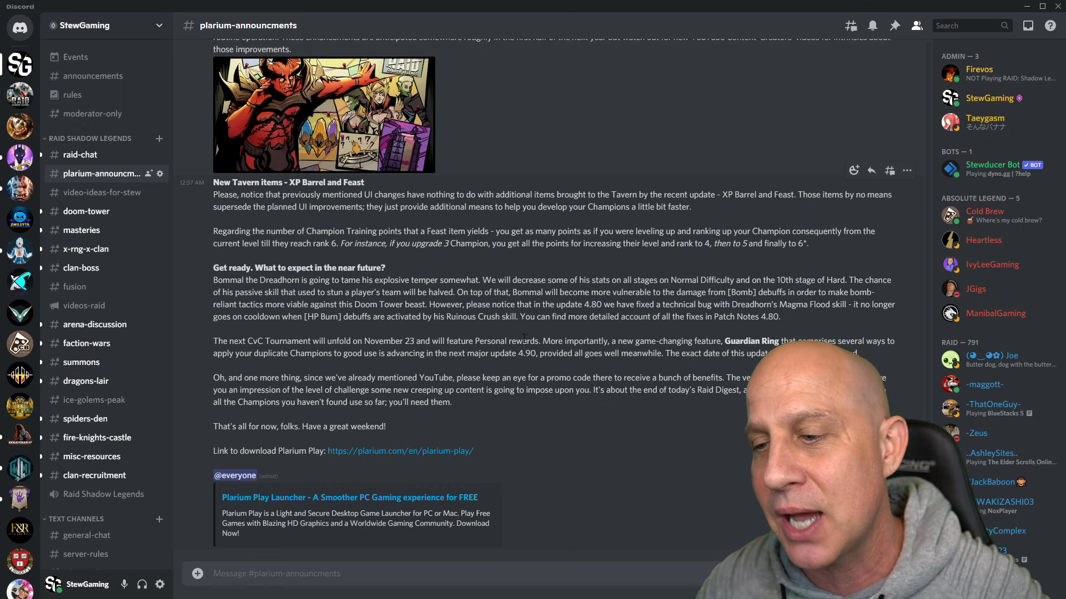
{"action": "mouse_move", "coordinate": [486, 229]}
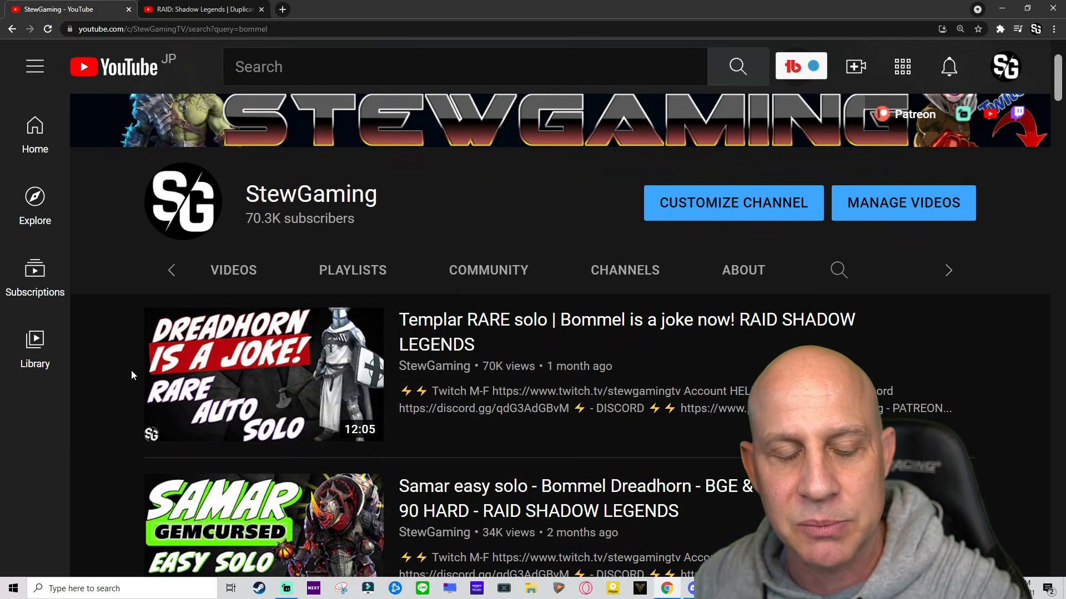
Scroll through the StewGaming 'bommel' results listing the Dreadhorn solo videos and back
{"action": "scroll", "scroll_direction": "down", "scroll_amount": 3}
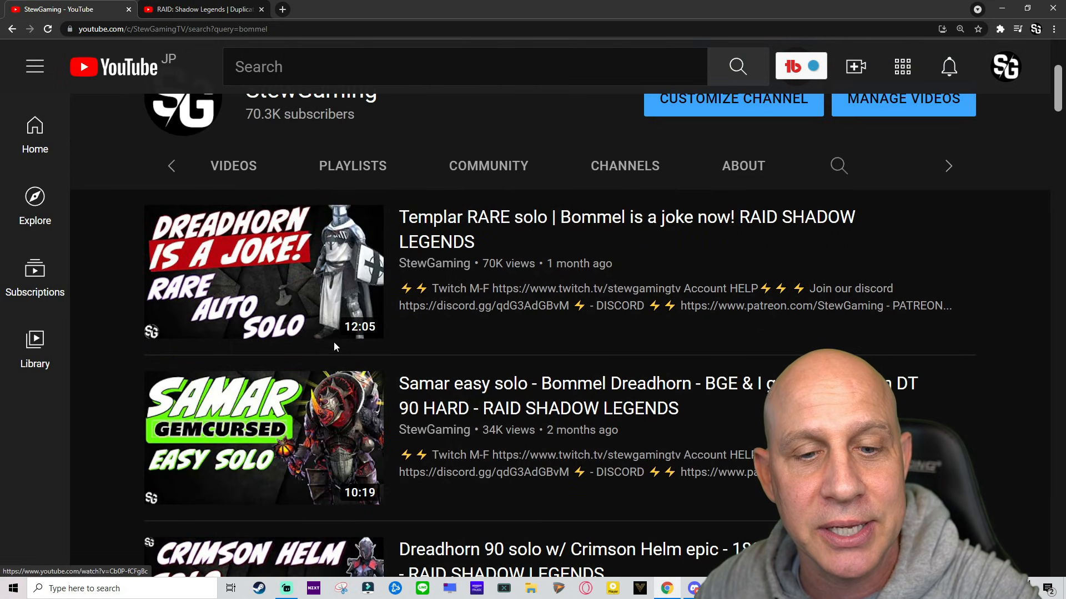
{"action": "mouse_move", "coordinate": [72, 263]}
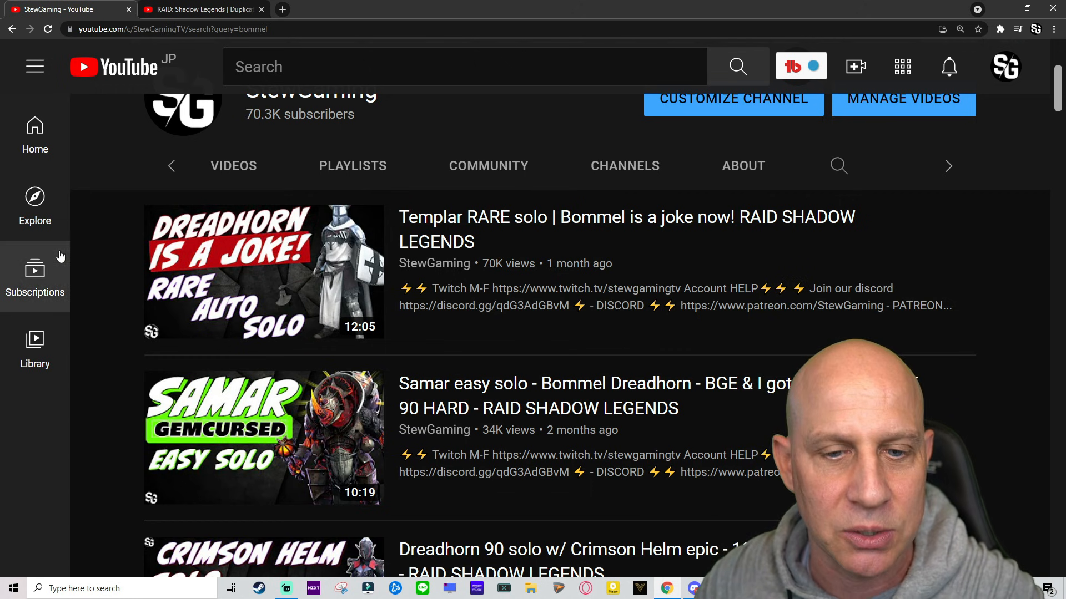
{"action": "mouse_move", "coordinate": [78, 248]}
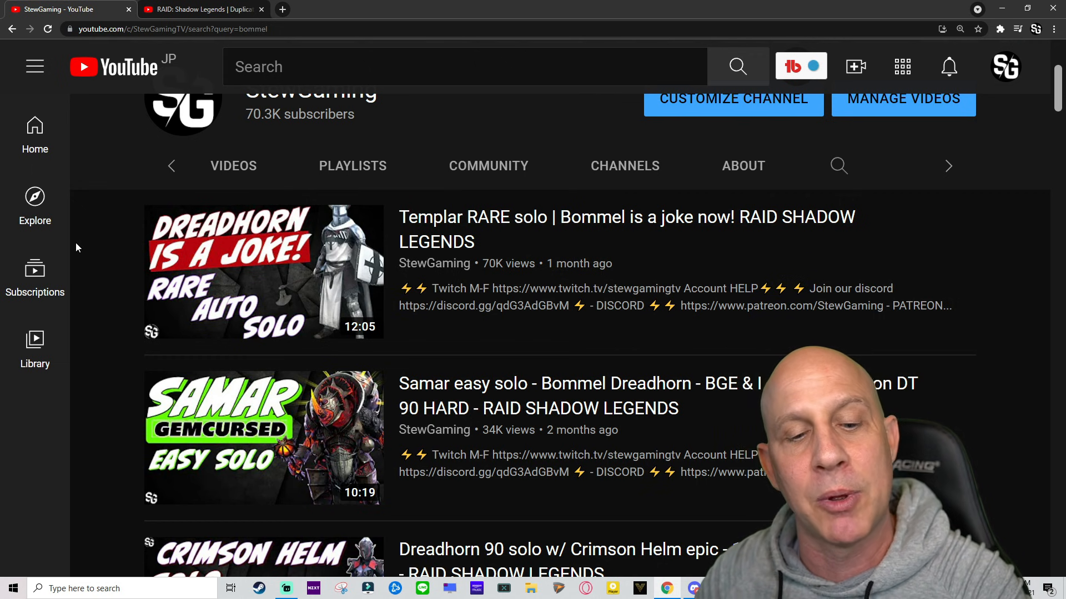
{"action": "scroll", "scroll_direction": "down", "scroll_amount": 3}
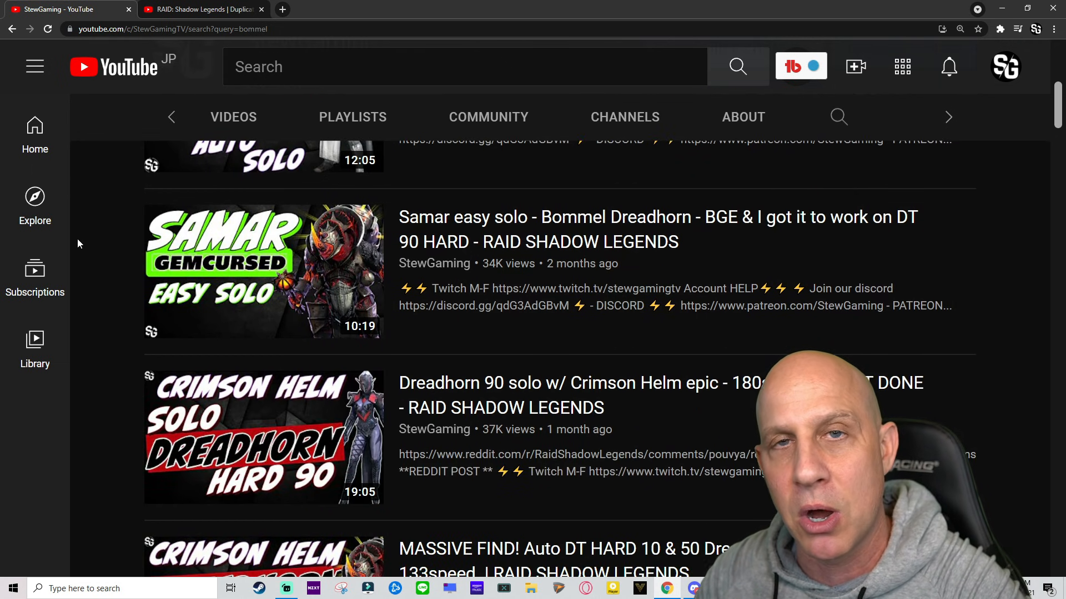
{"action": "scroll", "scroll_direction": "down", "scroll_amount": 3}
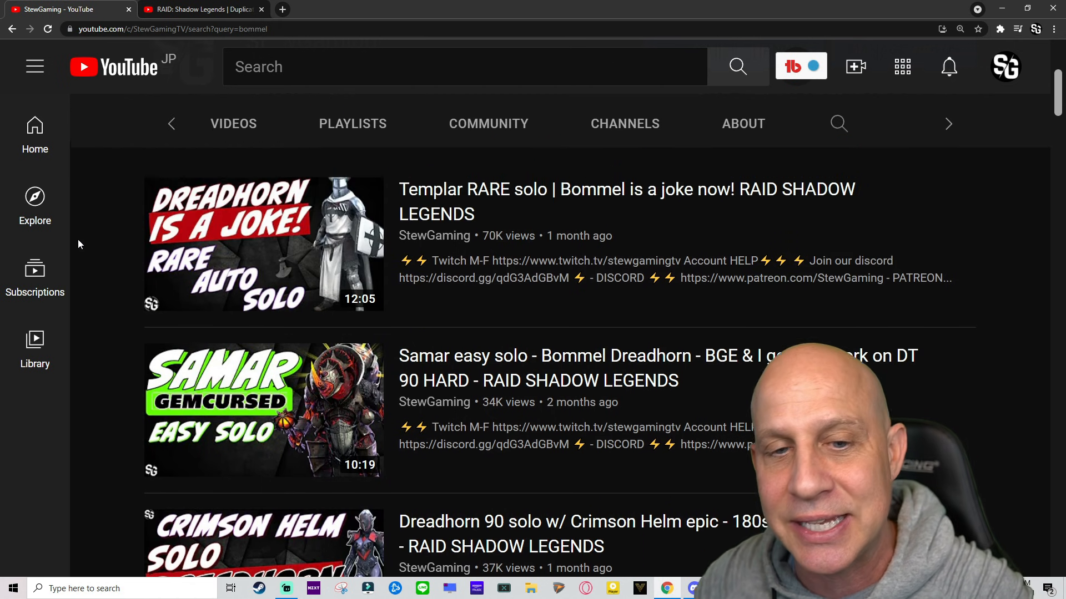
{"action": "scroll", "scroll_direction": "up", "scroll_amount": 3}
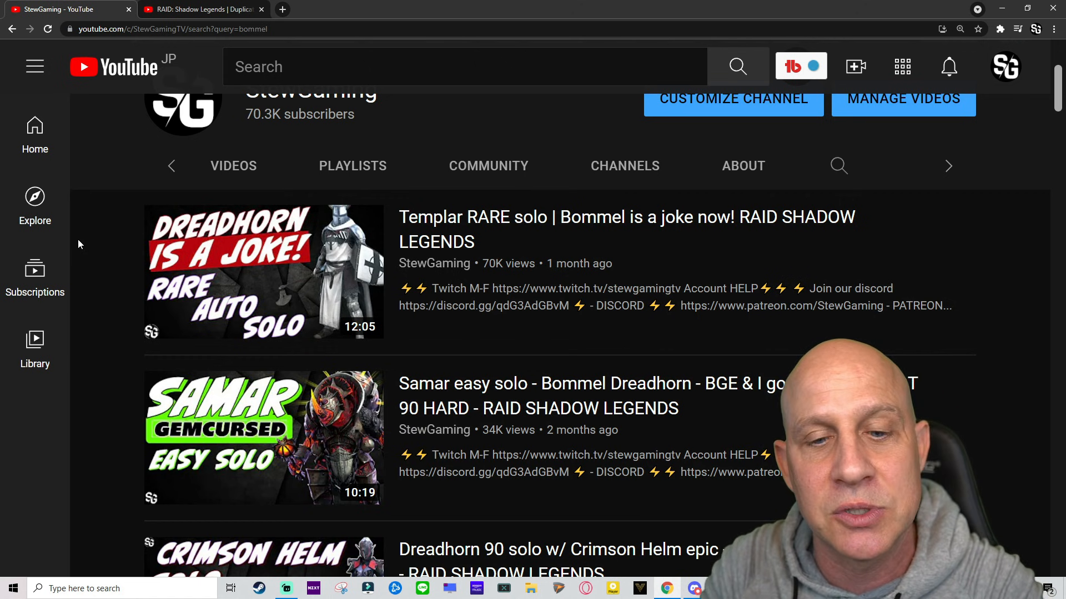
{"action": "mouse_move", "coordinate": [20, 221]}
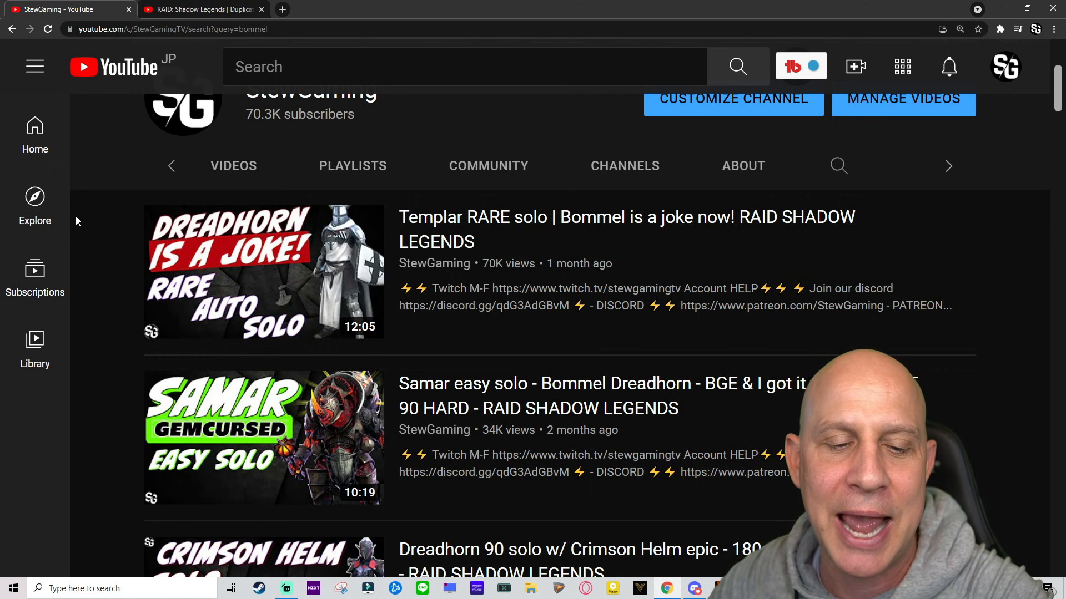
{"action": "scroll", "scroll_direction": "down", "scroll_amount": 3}
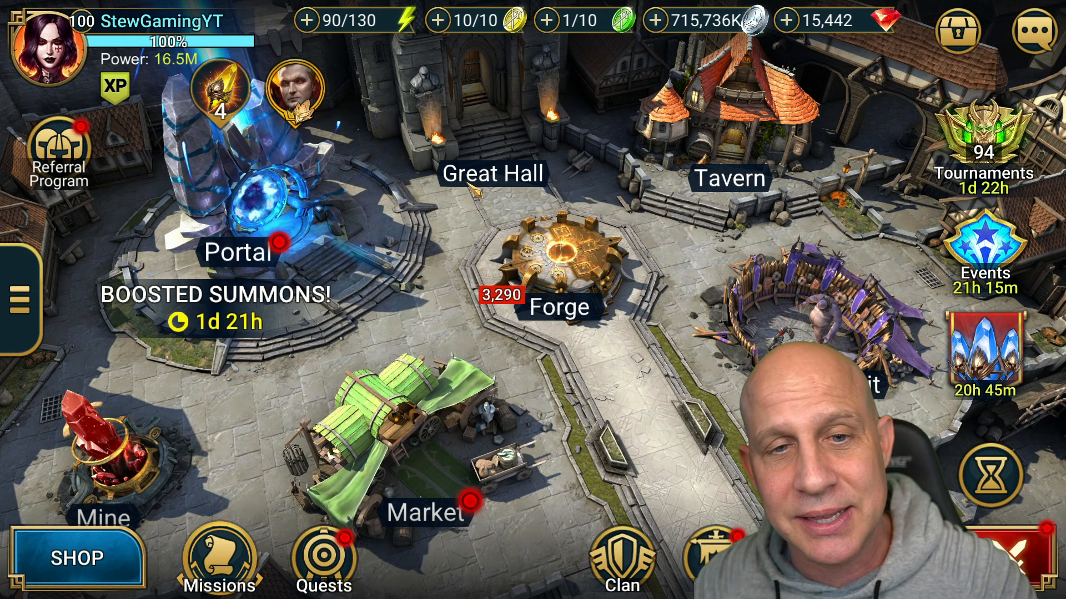
Enter the Summoning Portal's Fragment Summon list showing Cleopterix at 75/100 fragments
{"action": "left_click", "coordinate": [236, 257]}
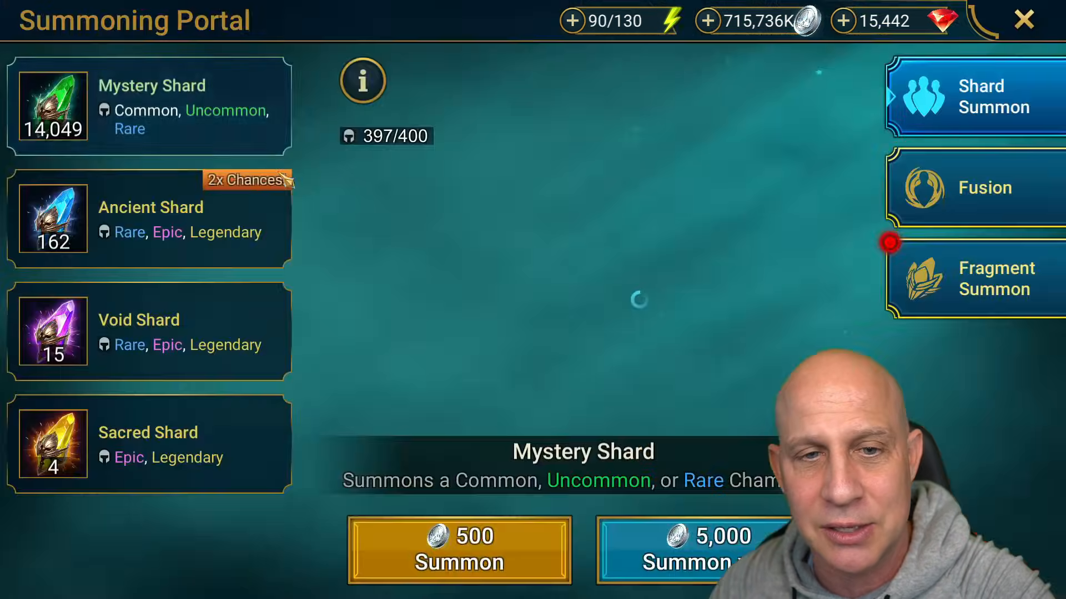
{"action": "left_click", "coordinate": [994, 279]}
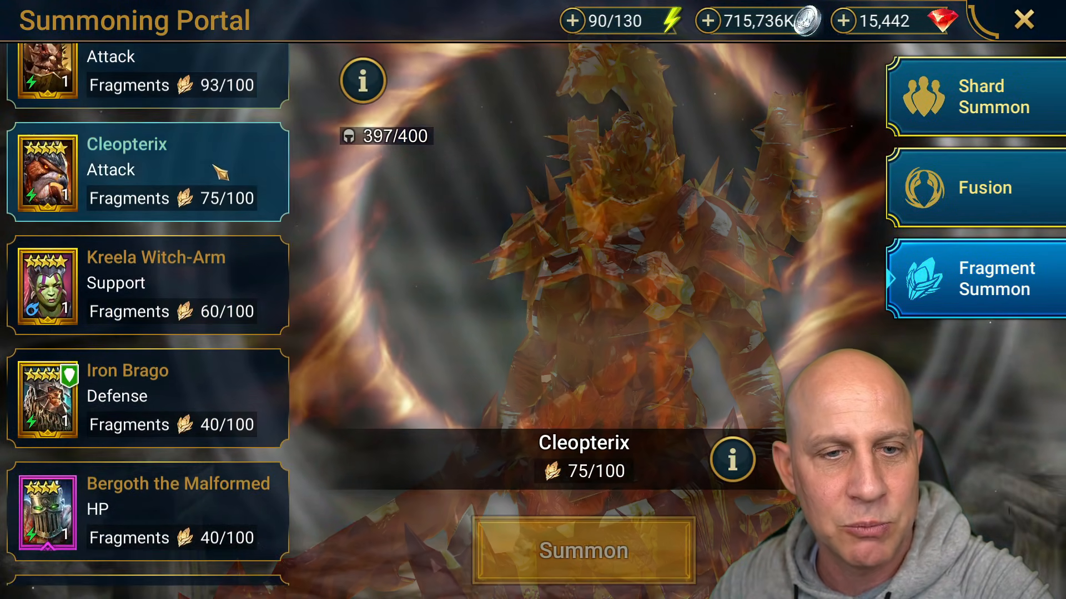